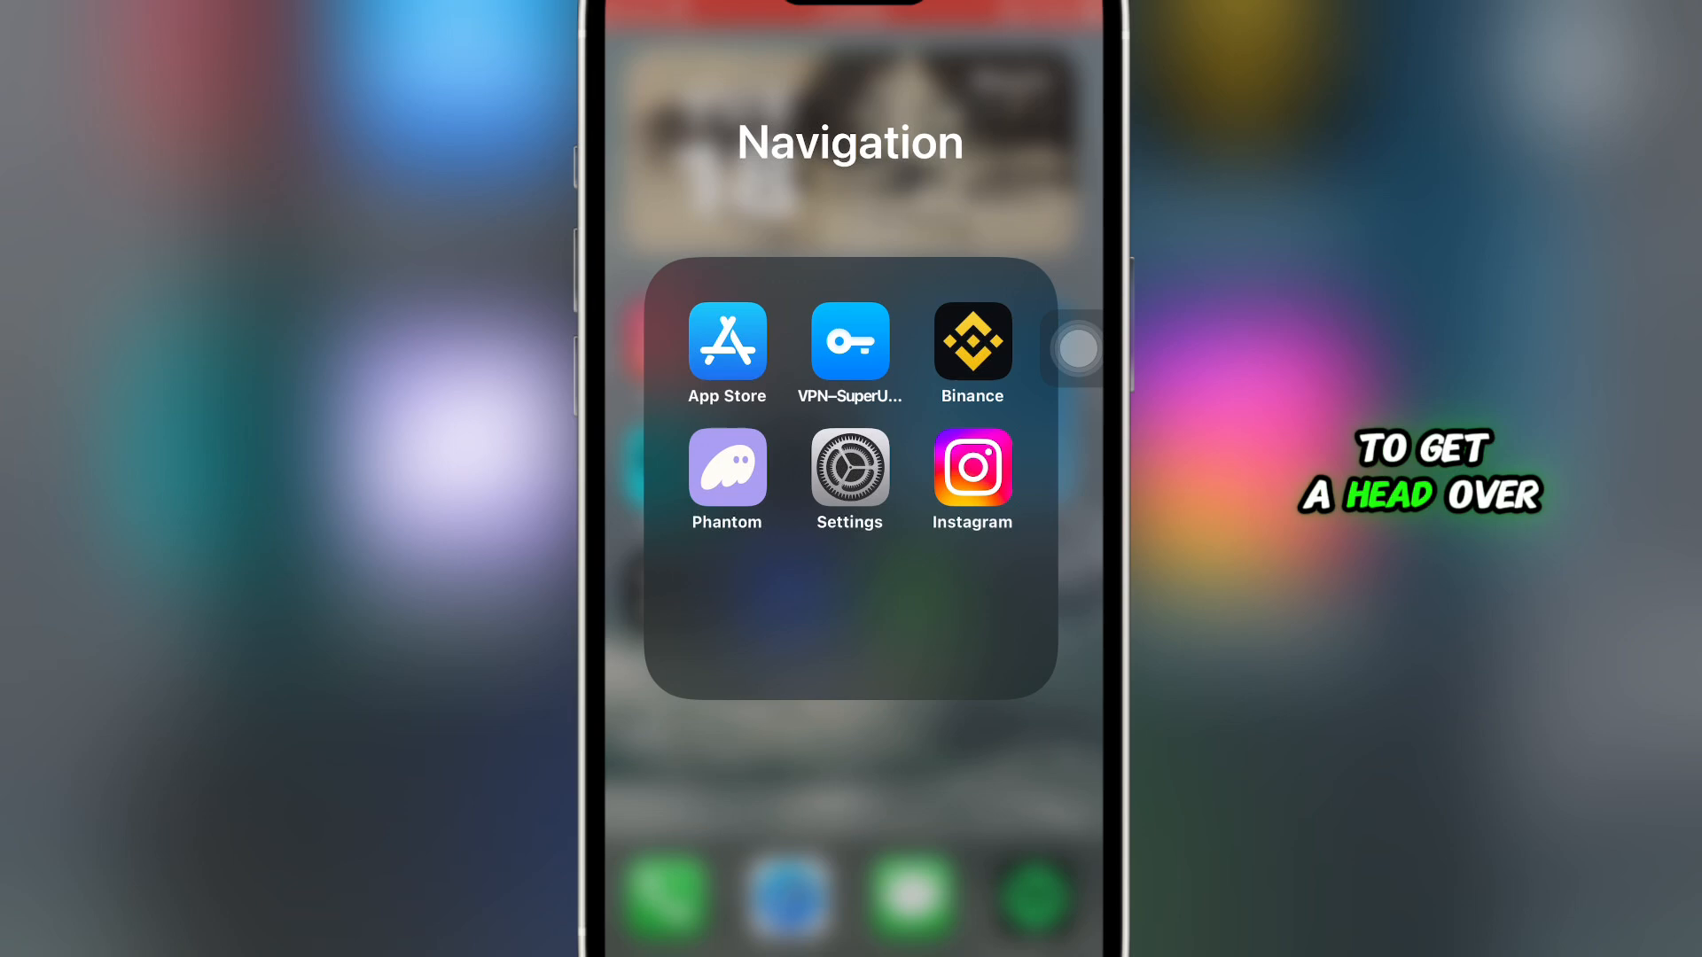
# Step: Launch Instagram and go to the account's own profile page
pyautogui.click(970, 468)
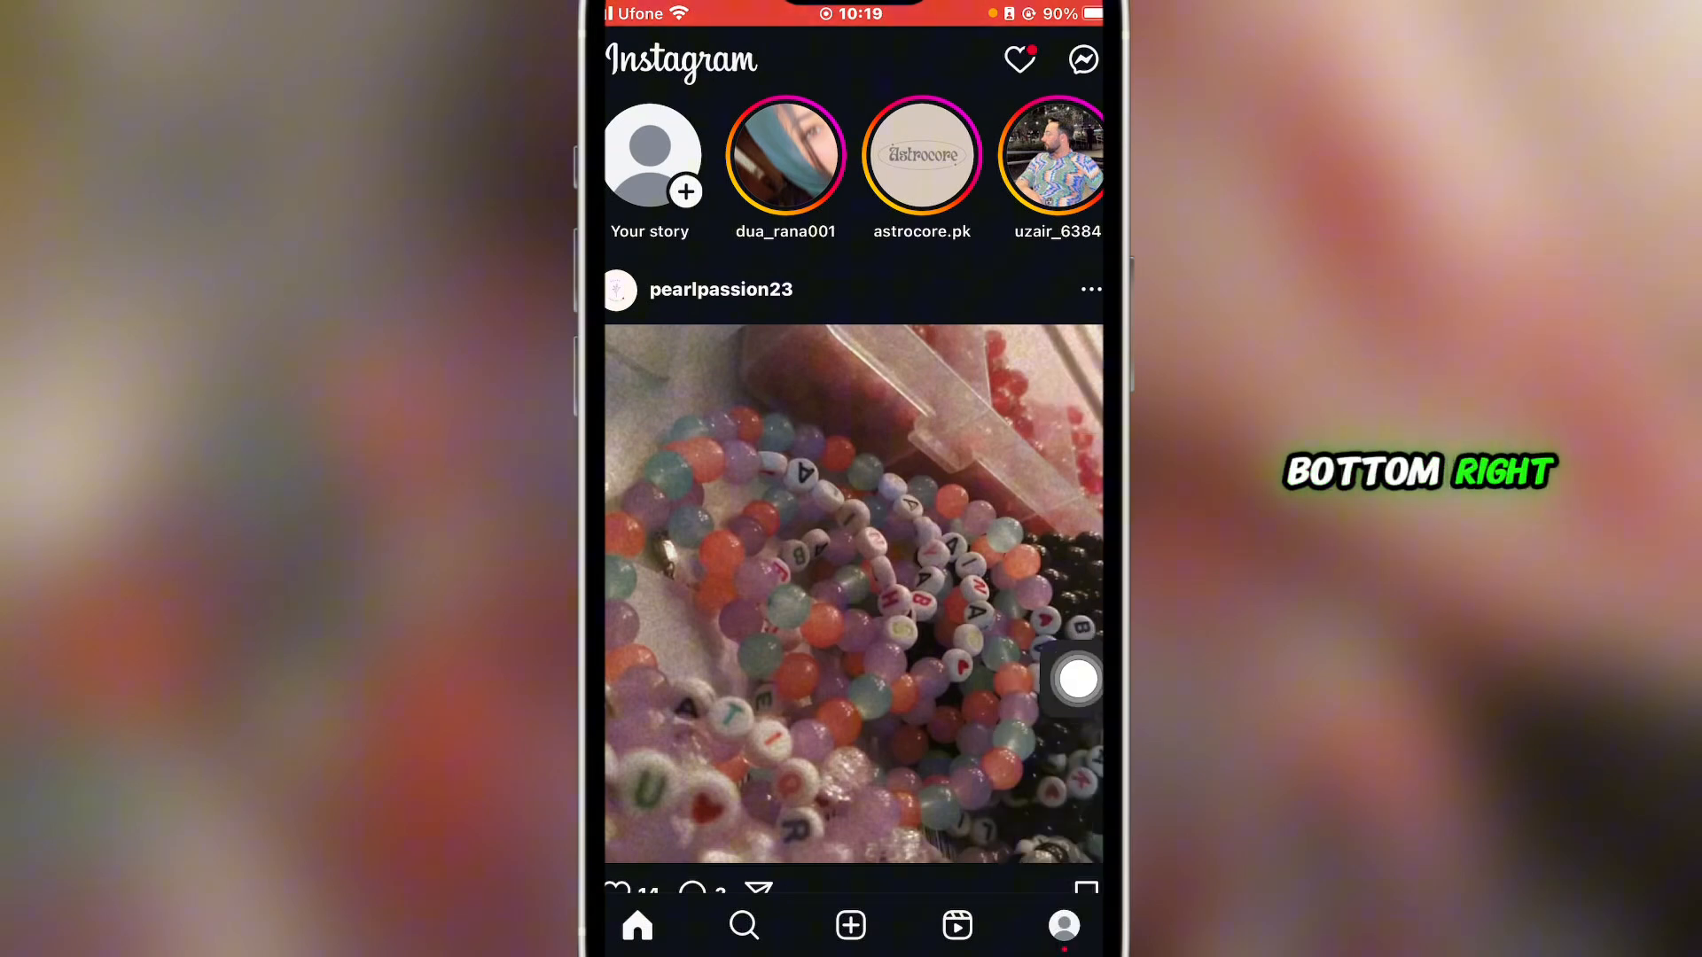
pyautogui.click(1062, 926)
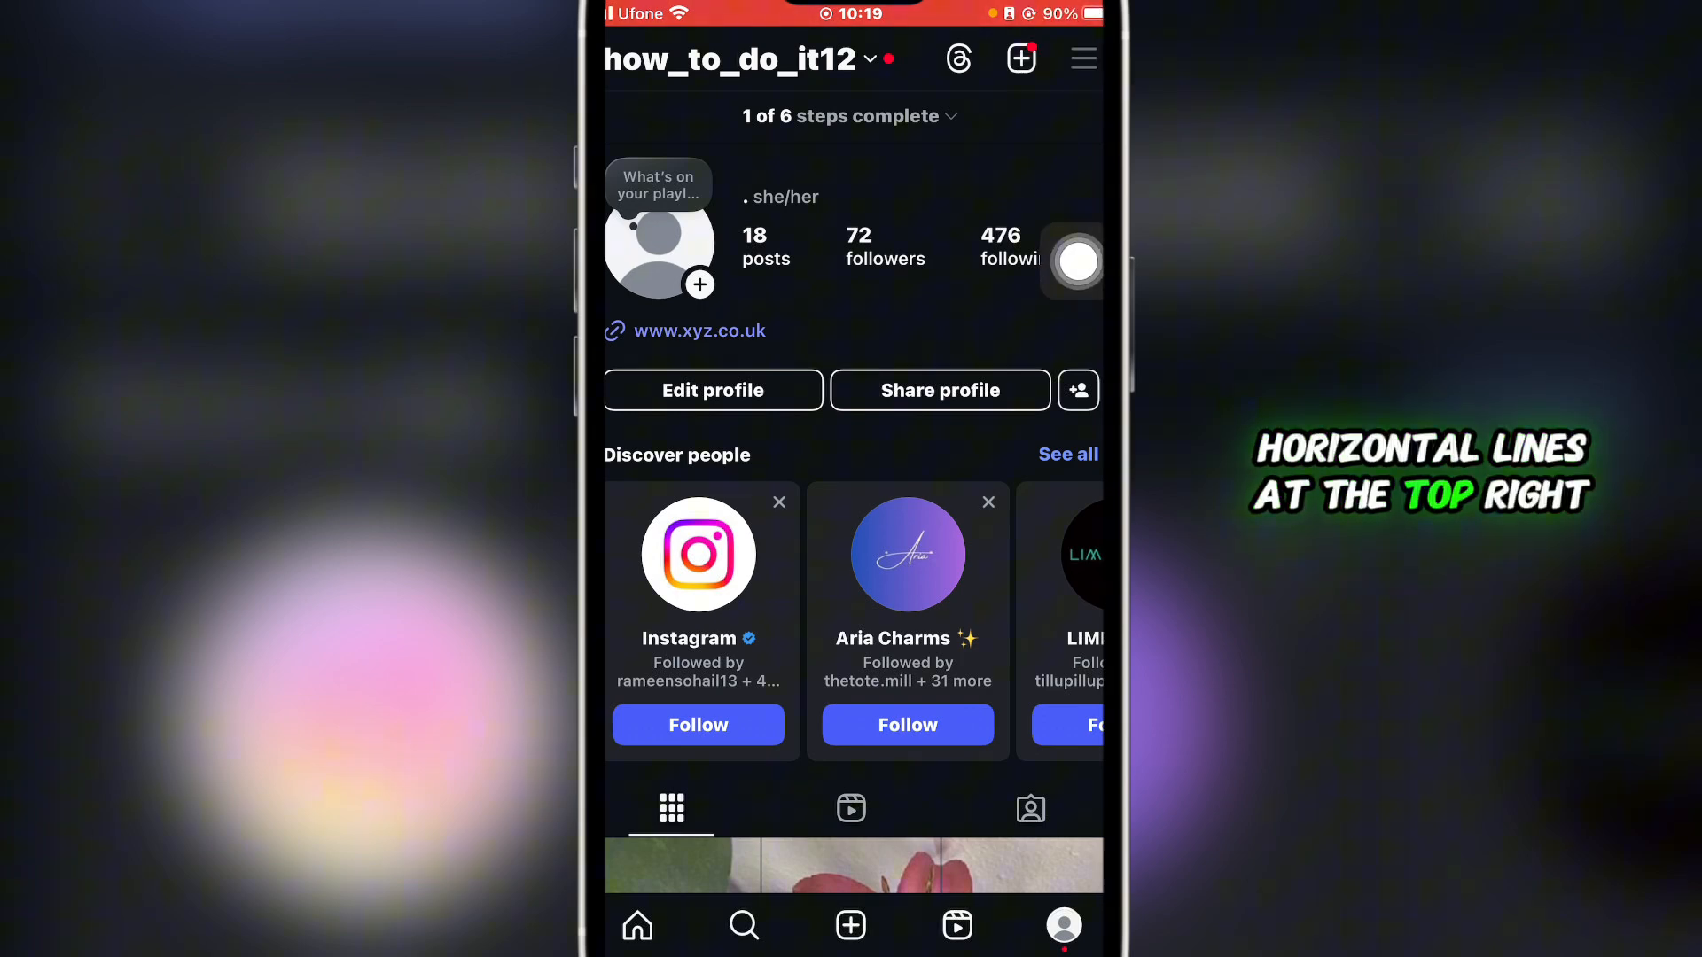
# Step: Reach the Switch to professional introduction via Settings and activity, Account type and tools
pyautogui.click(1081, 59)
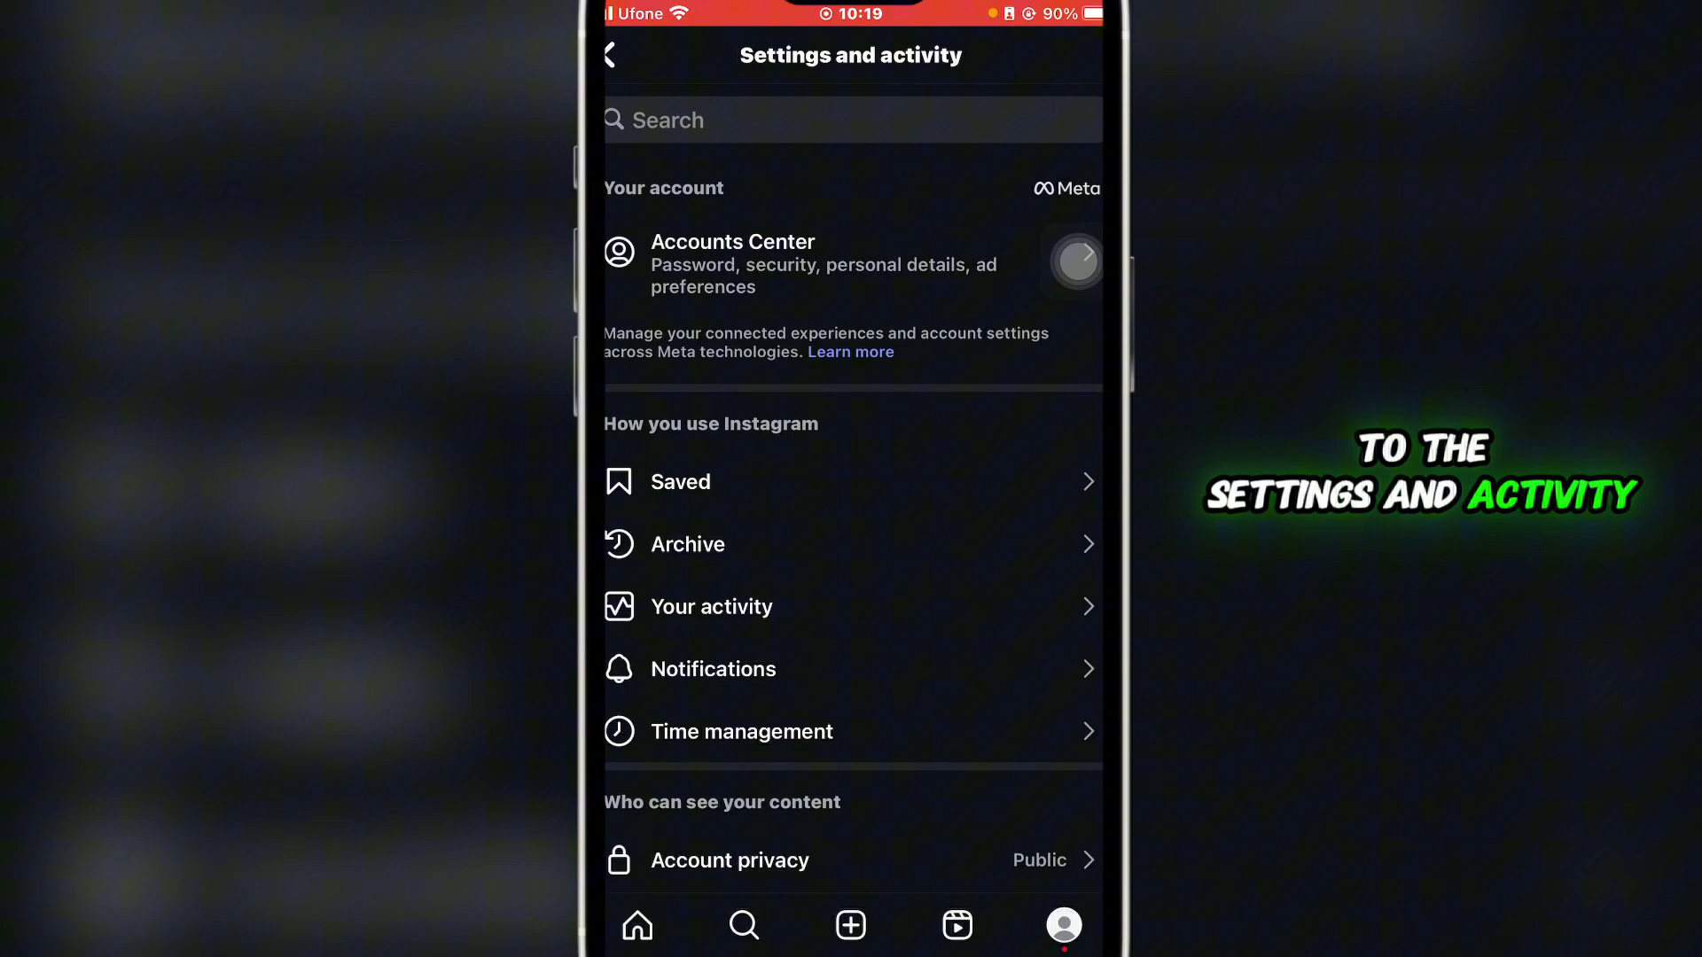
pyautogui.scroll(-3)
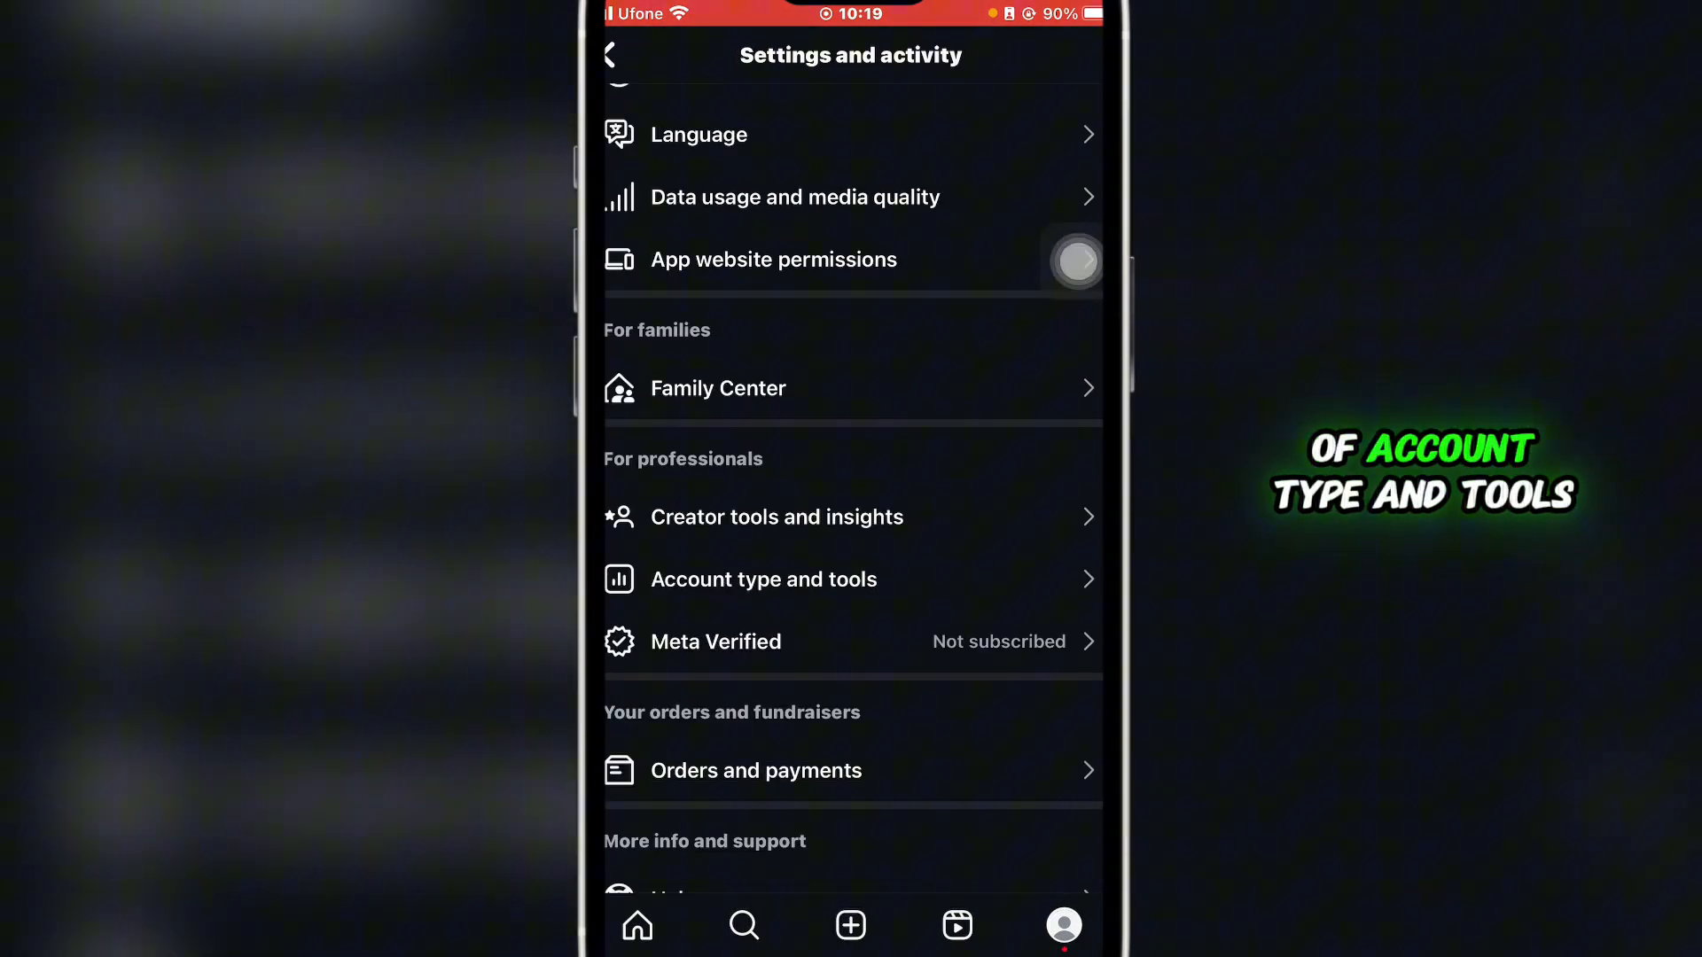
pyautogui.moveTo(802, 454)
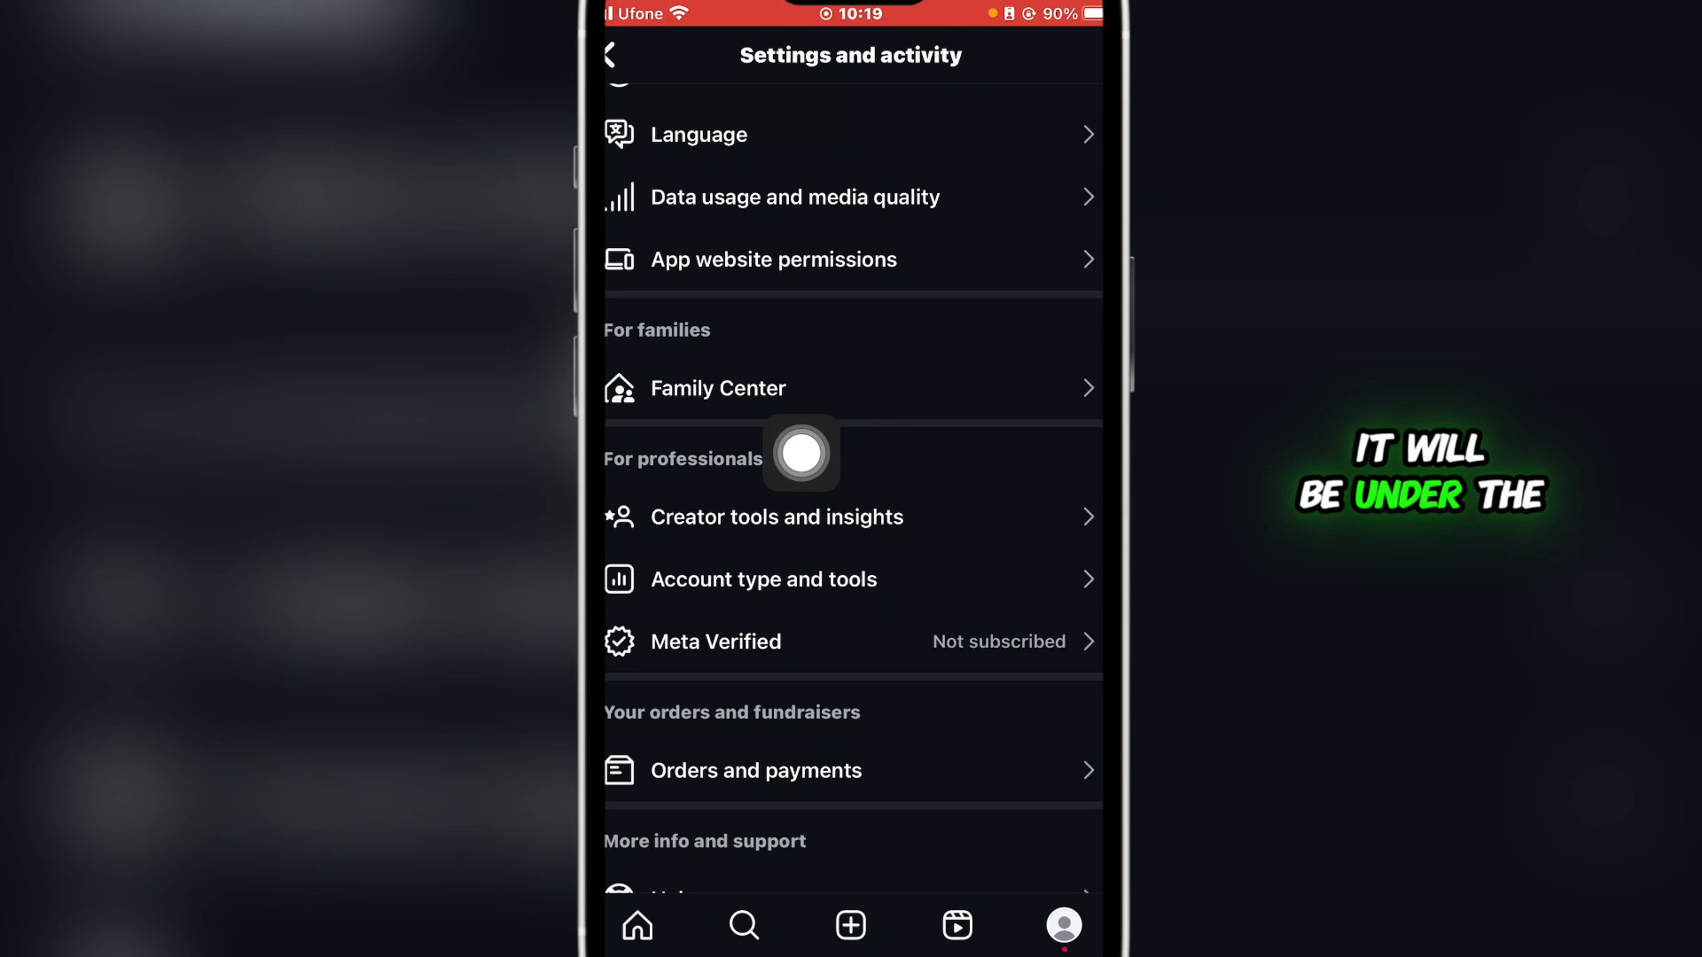
pyautogui.moveTo(1075, 470)
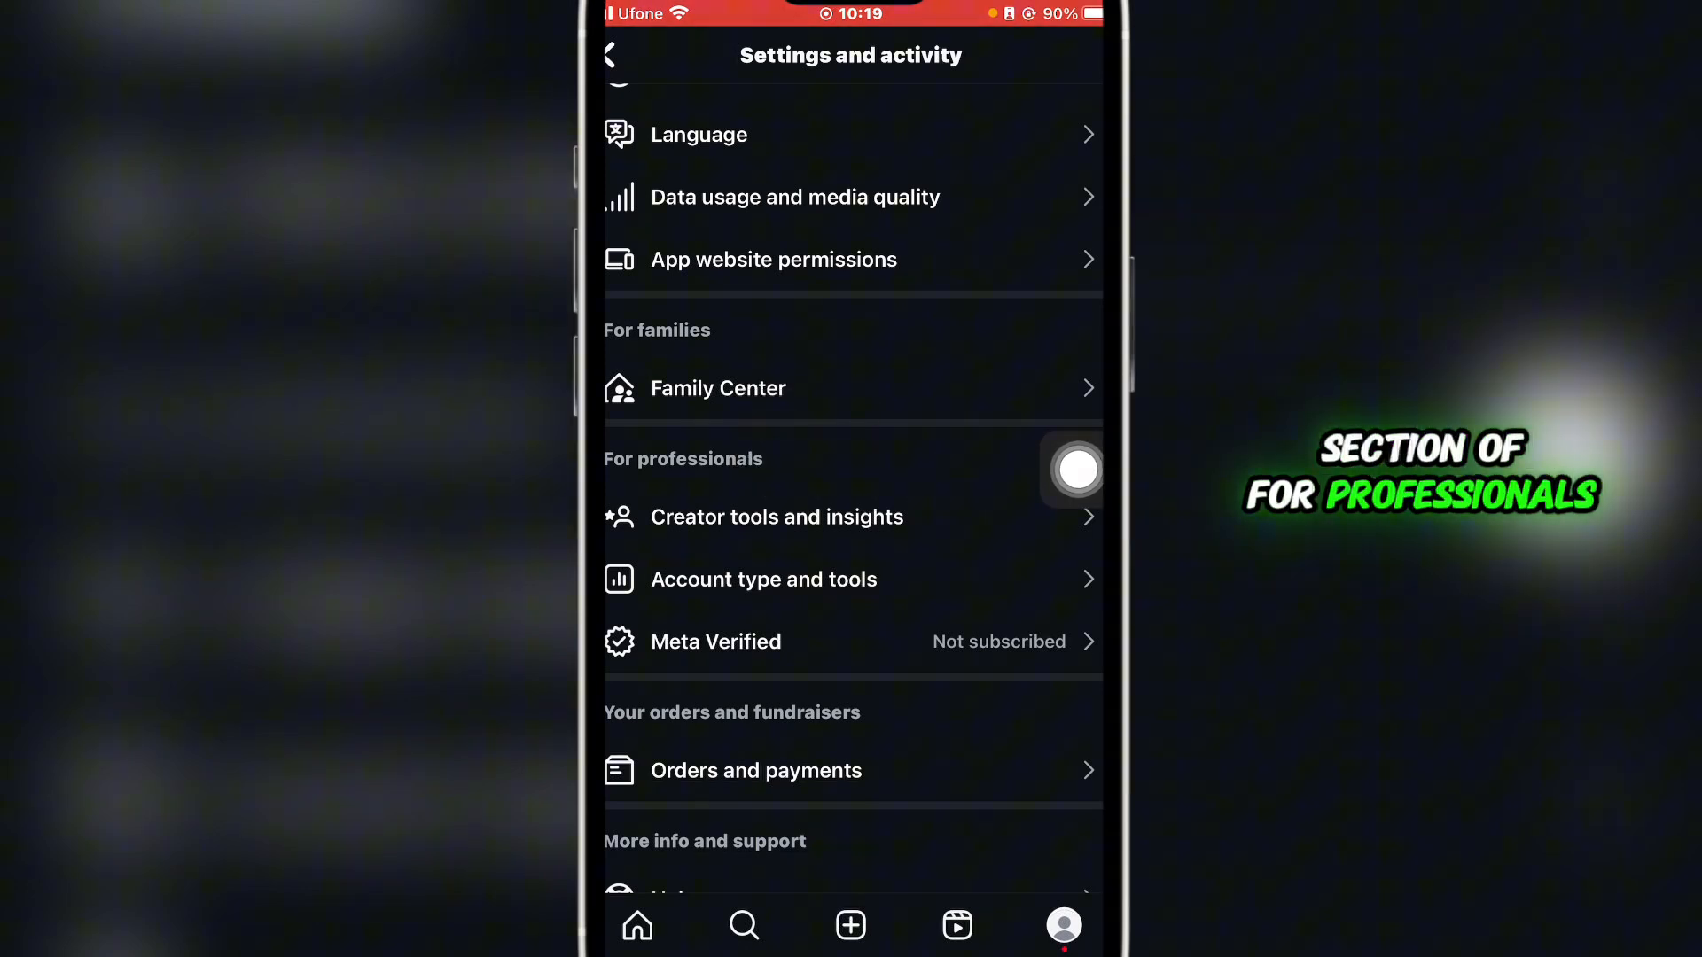
pyautogui.click(764, 578)
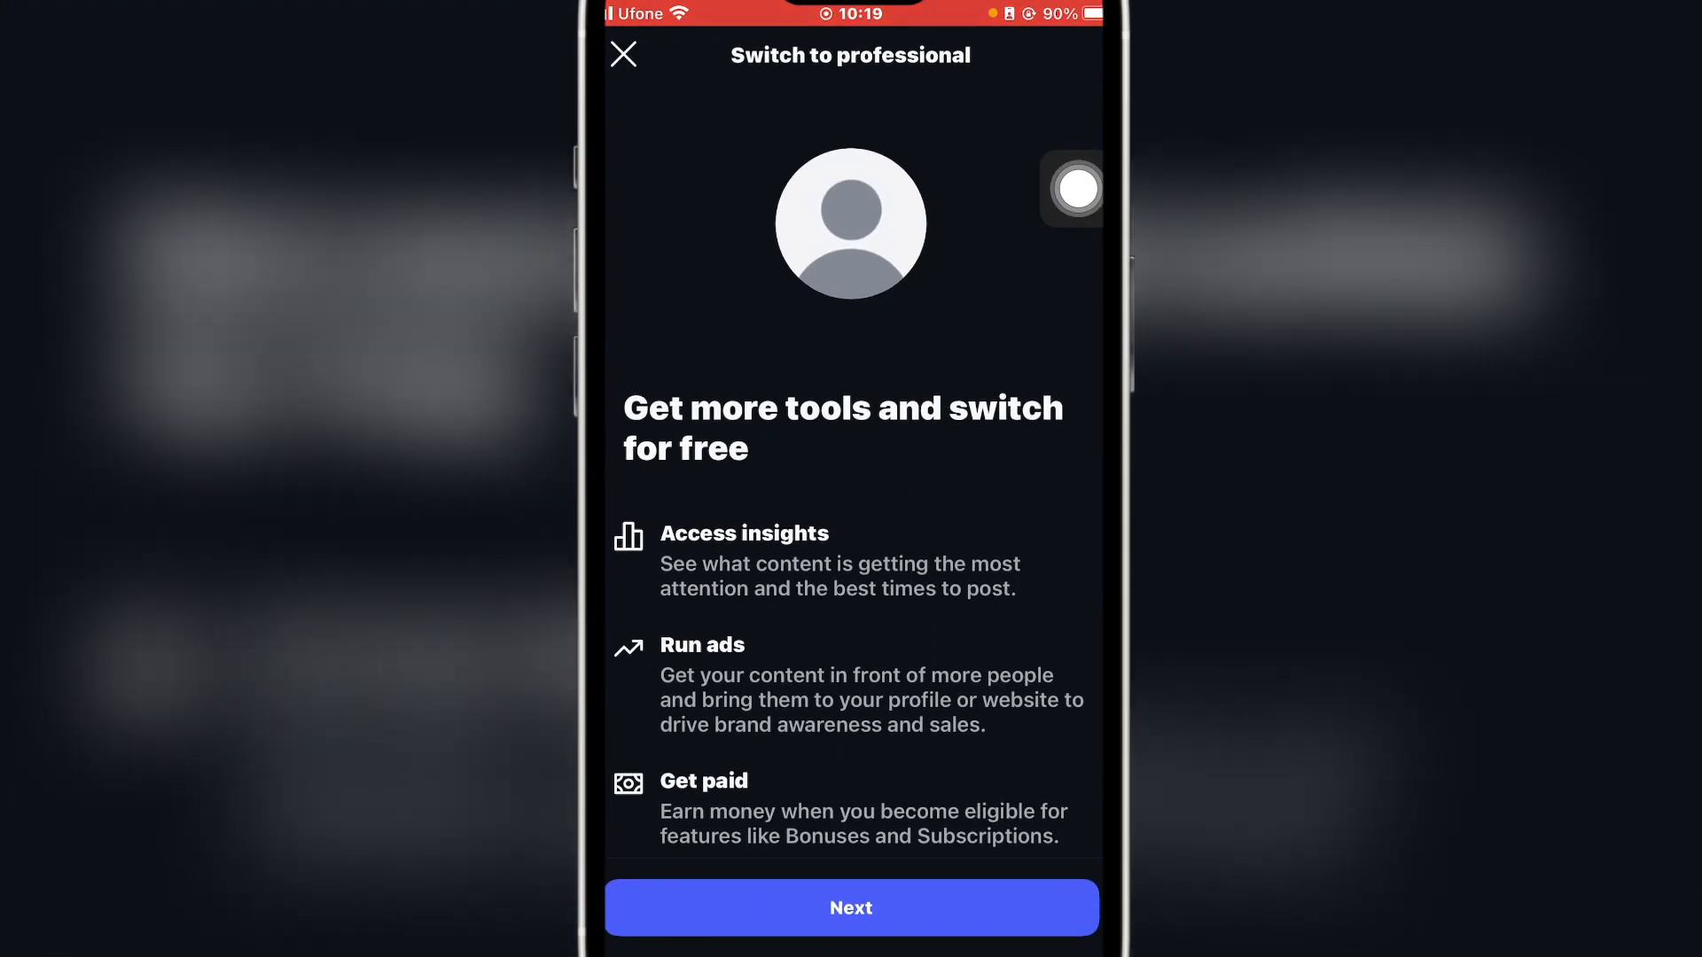
# Step: Switch to a professional account with category Blogger and type Business, reaching Connect to Facebook
pyautogui.click(849, 908)
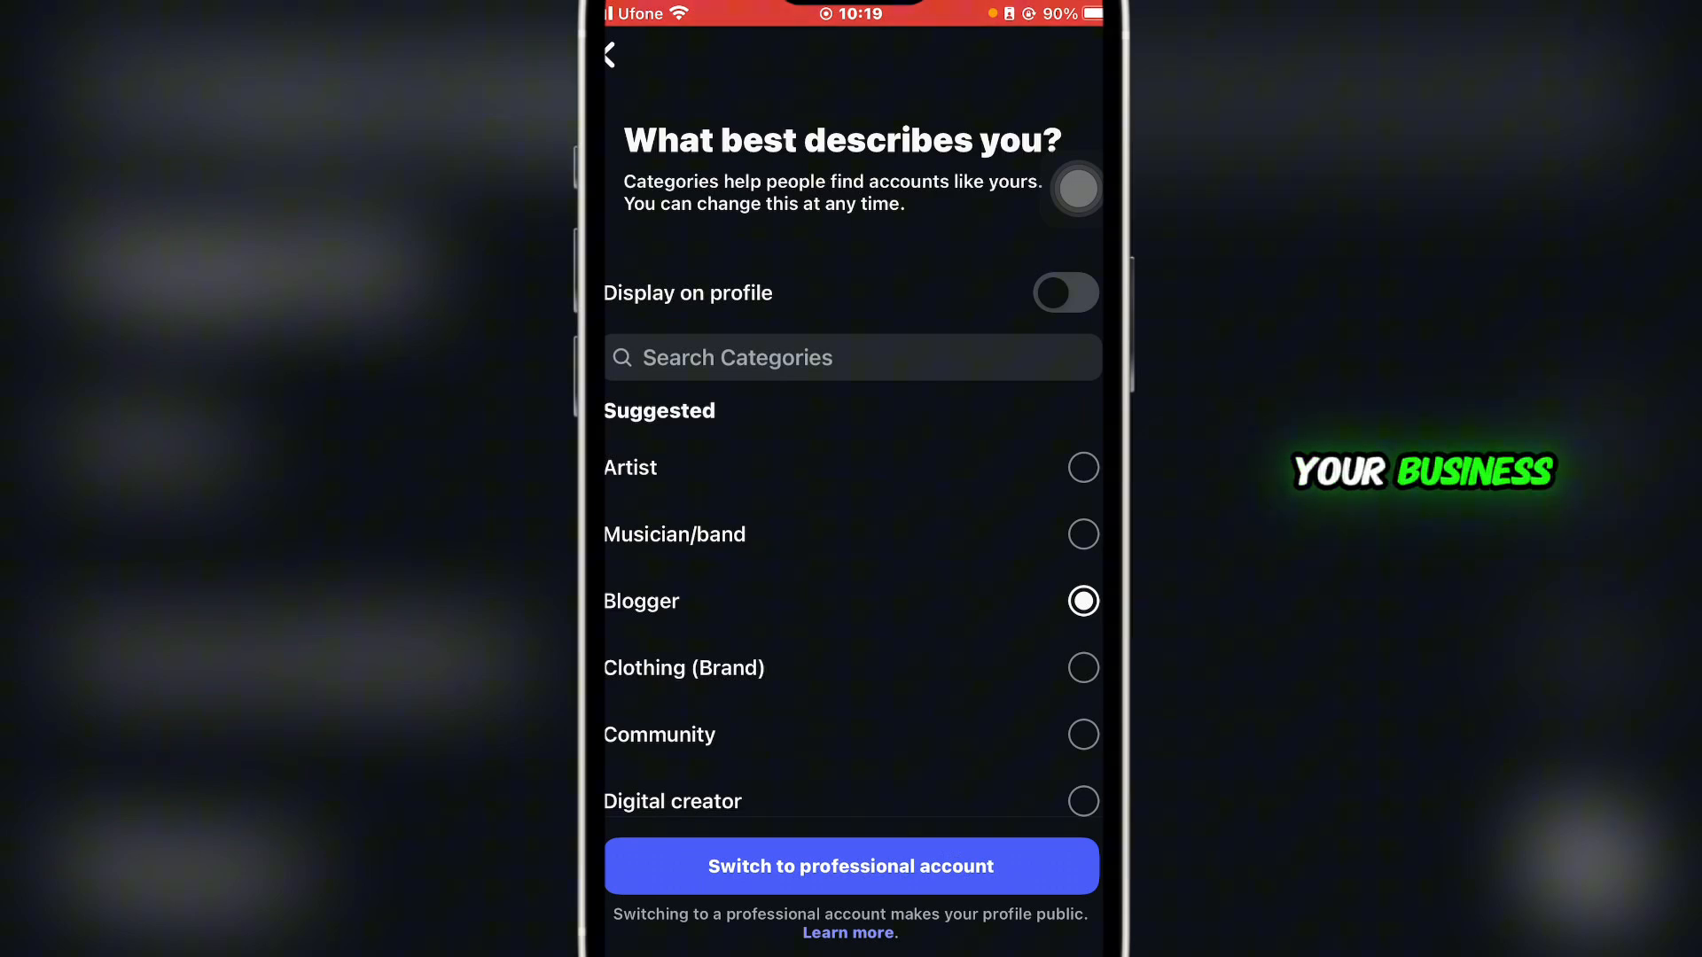
pyautogui.click(851, 867)
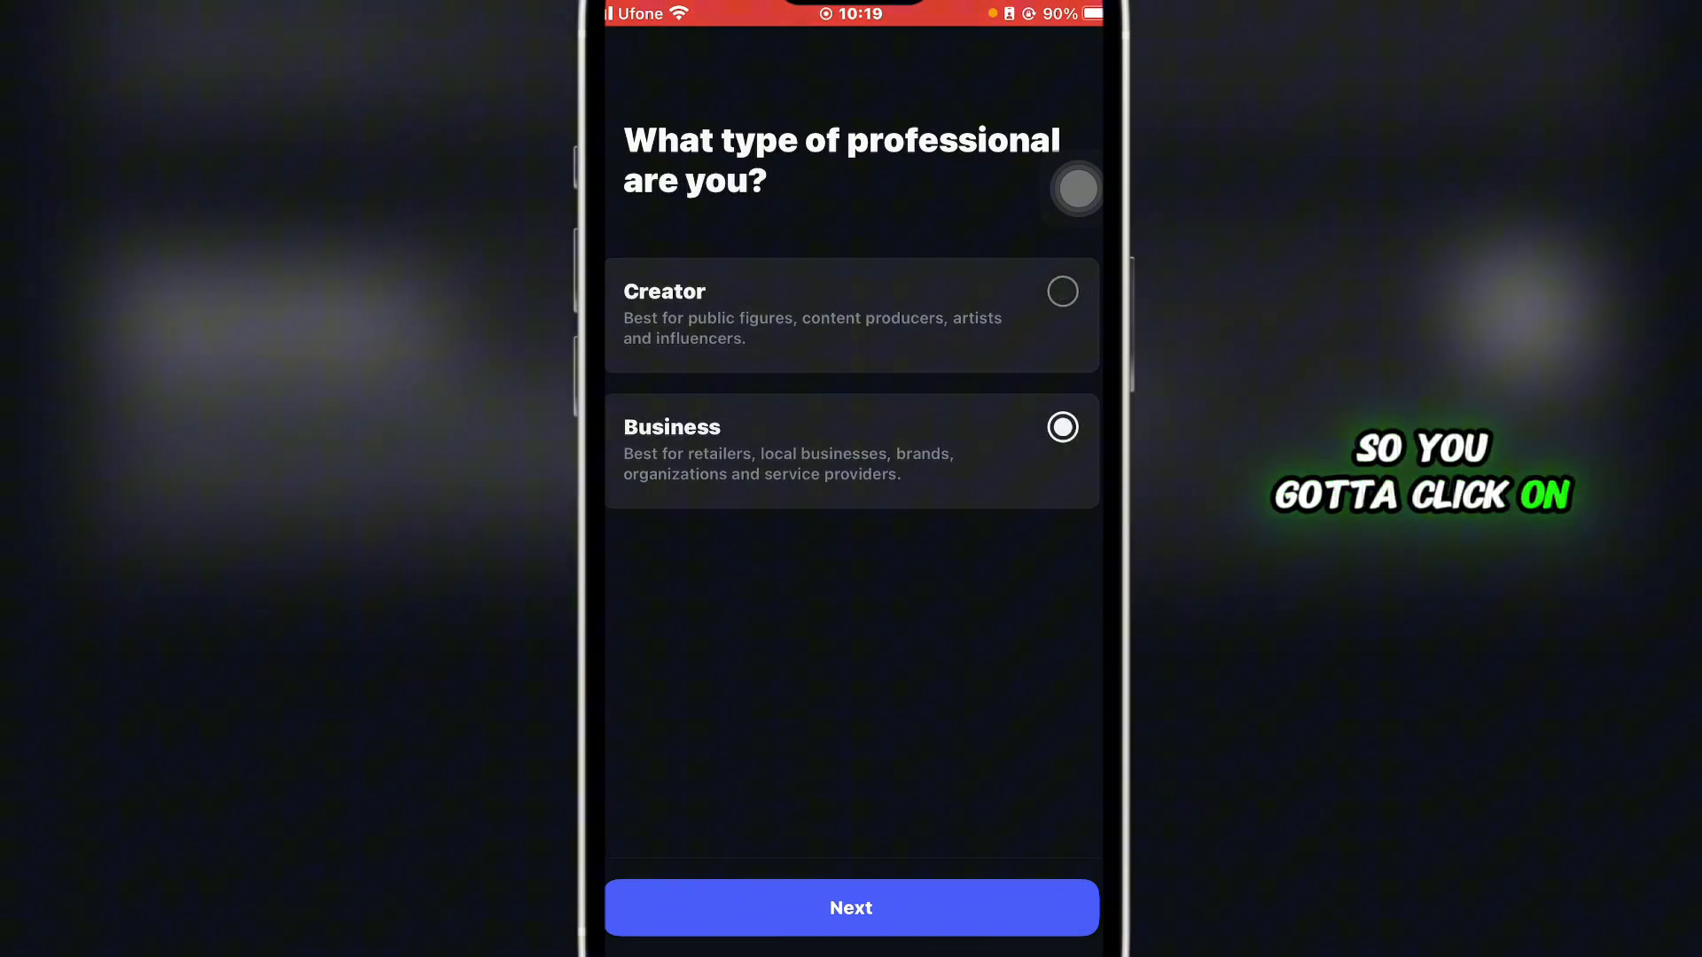
pyautogui.click(849, 908)
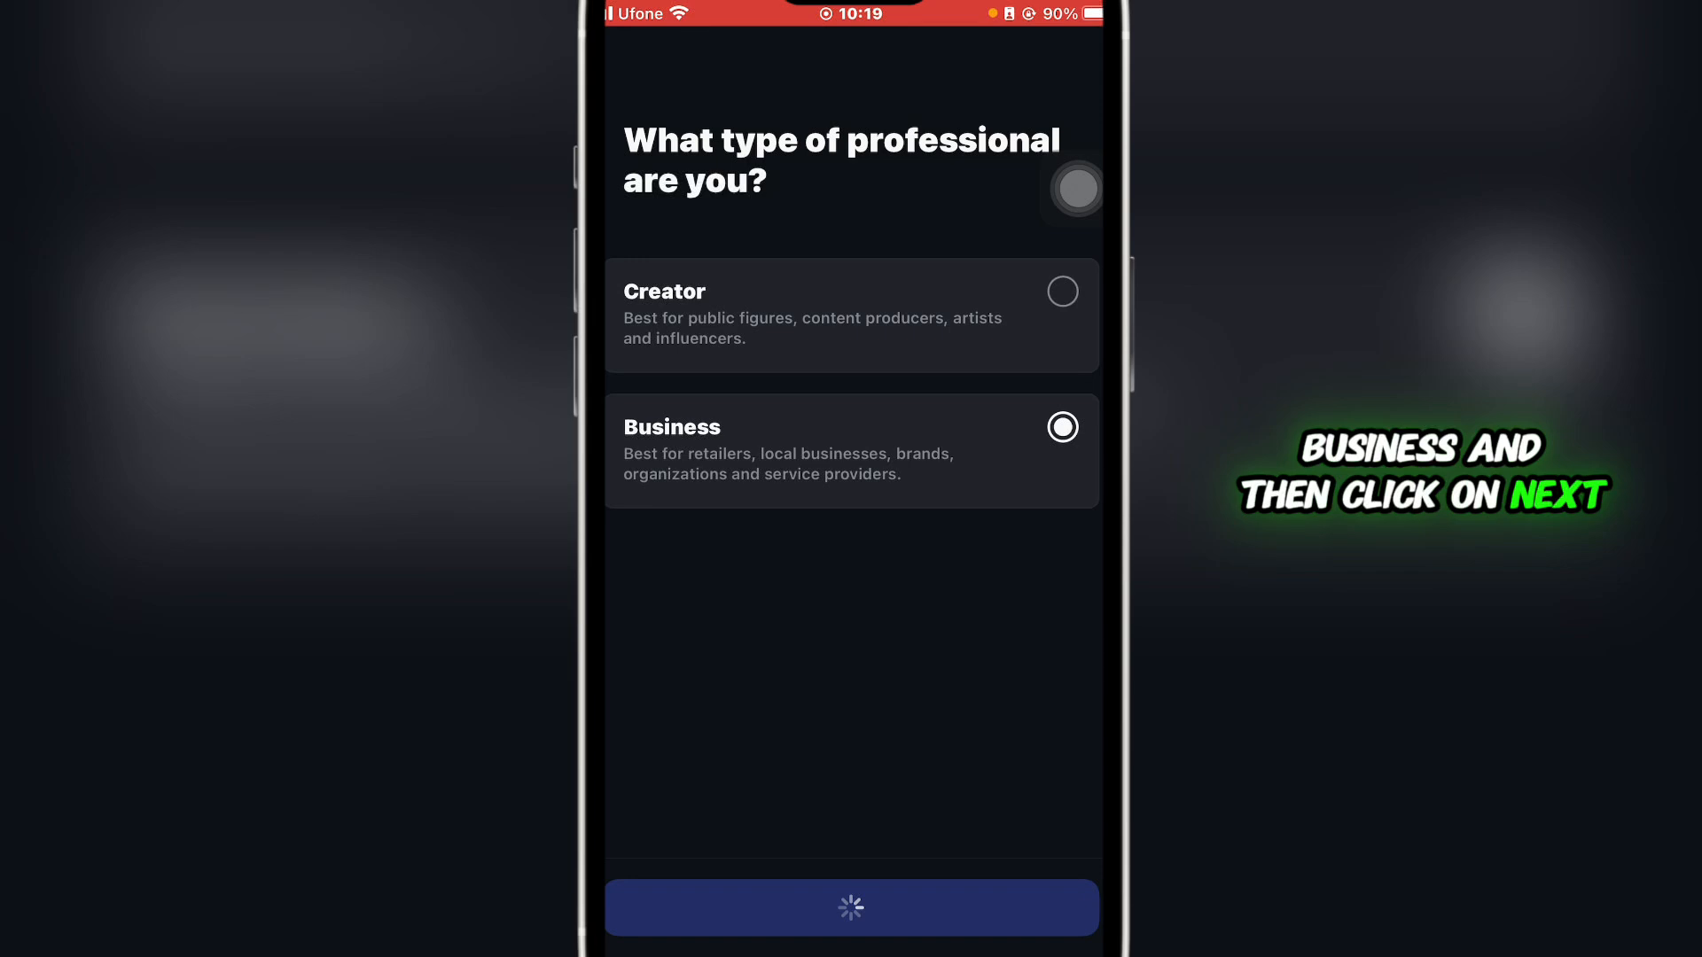
pyautogui.click(851, 908)
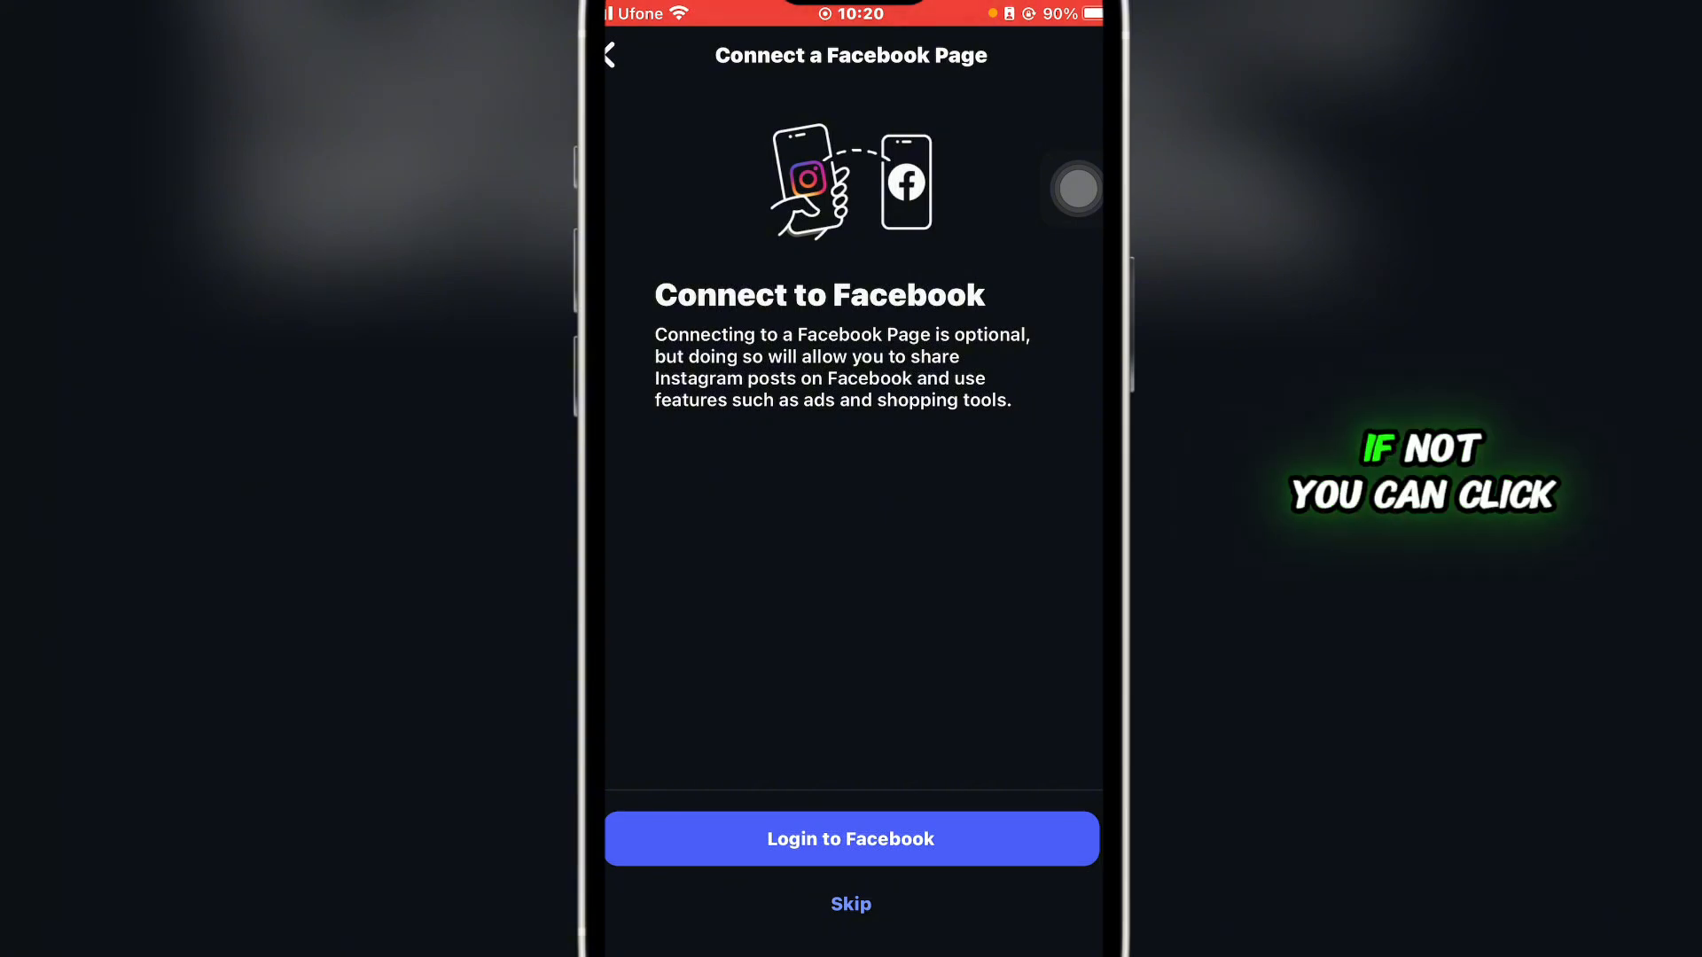
# Step: Skip the Facebook Page connection and dismiss the setup checklist to show the professional dashboard
pyautogui.click(851, 904)
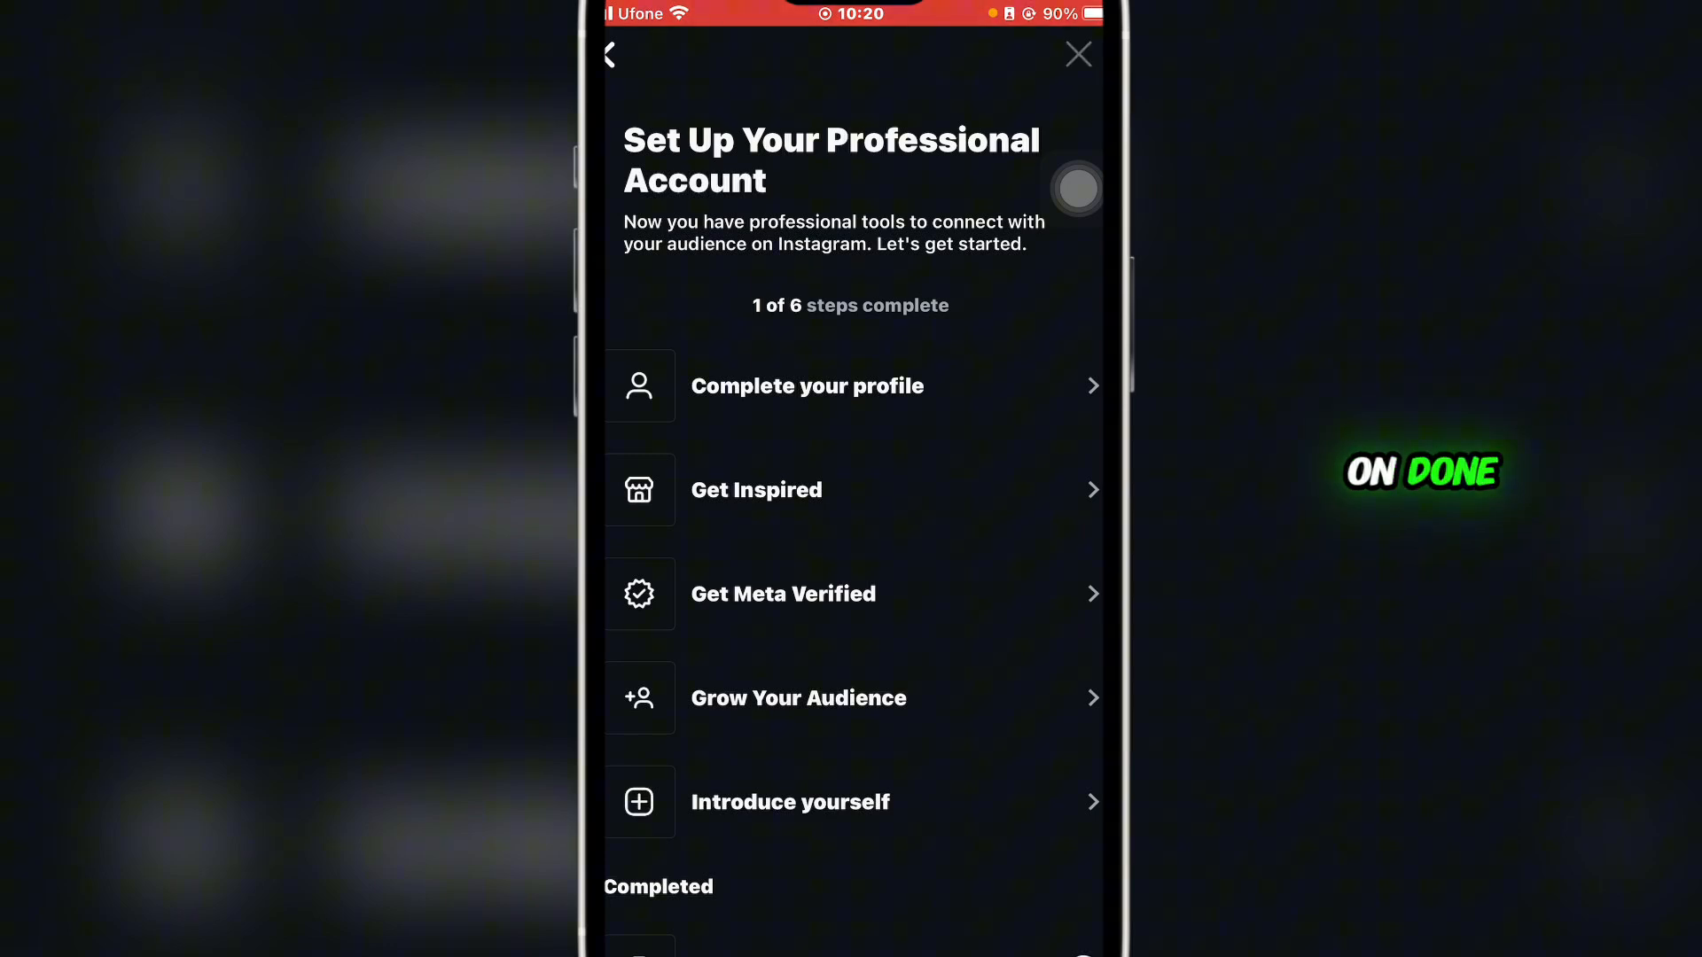
pyautogui.click(1077, 55)
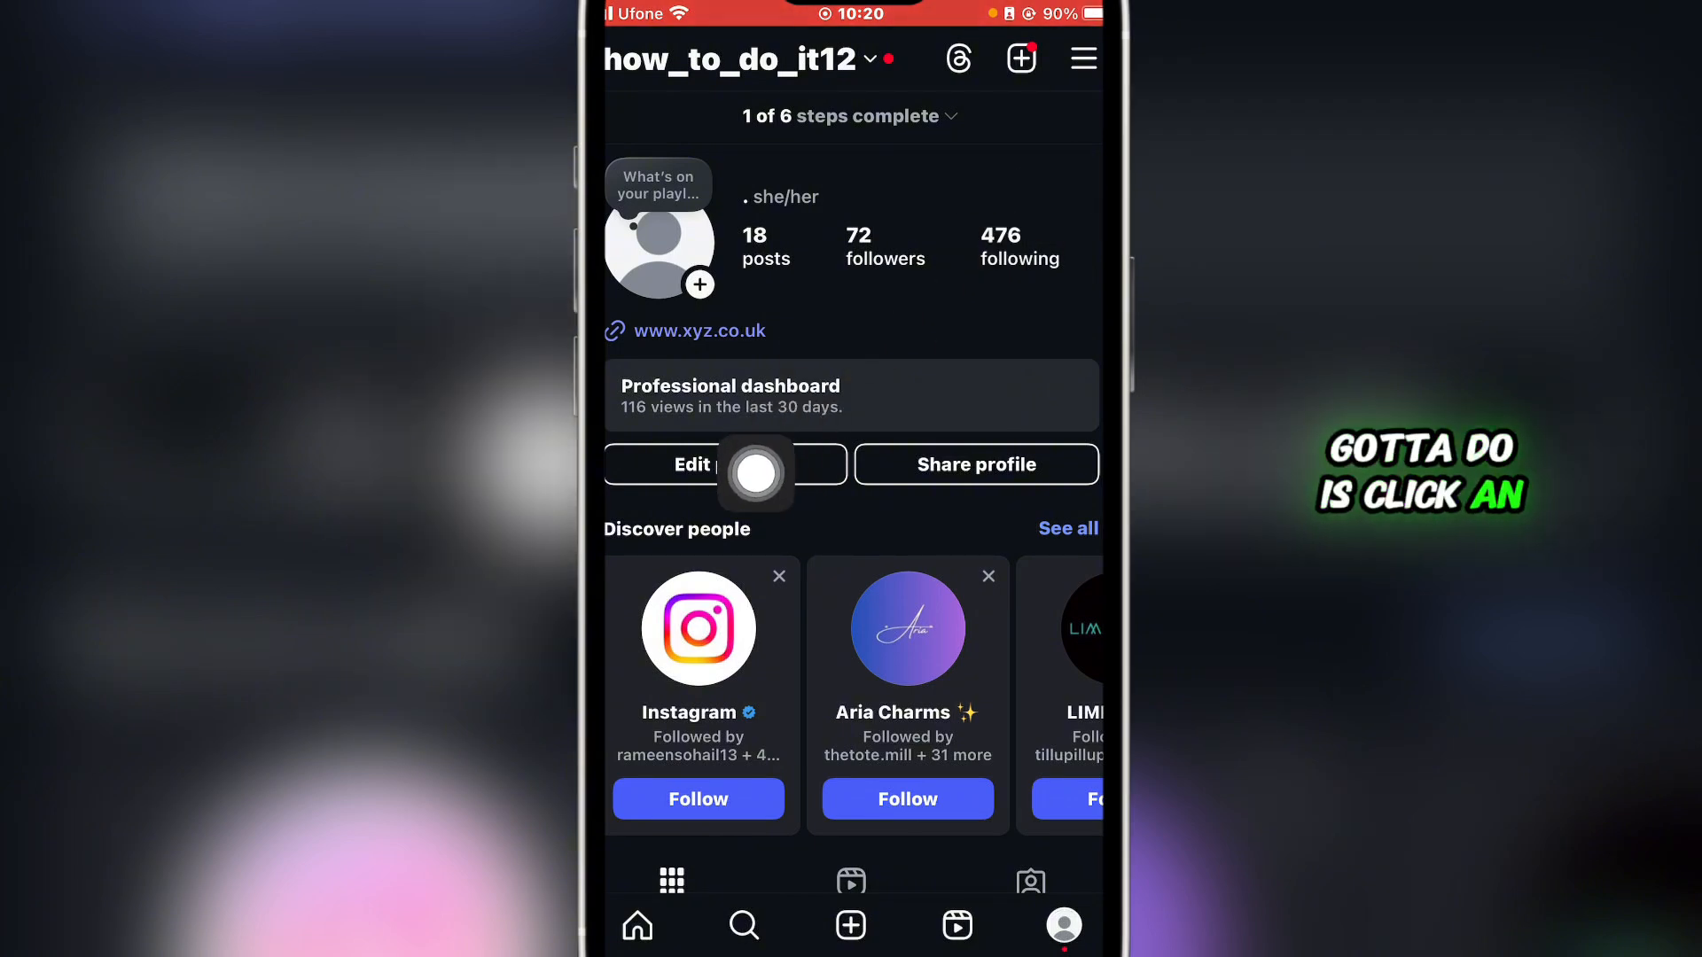
# Step: Via Edit profile, choose an action button partner under Contact options and return to the profile
pyautogui.click(691, 463)
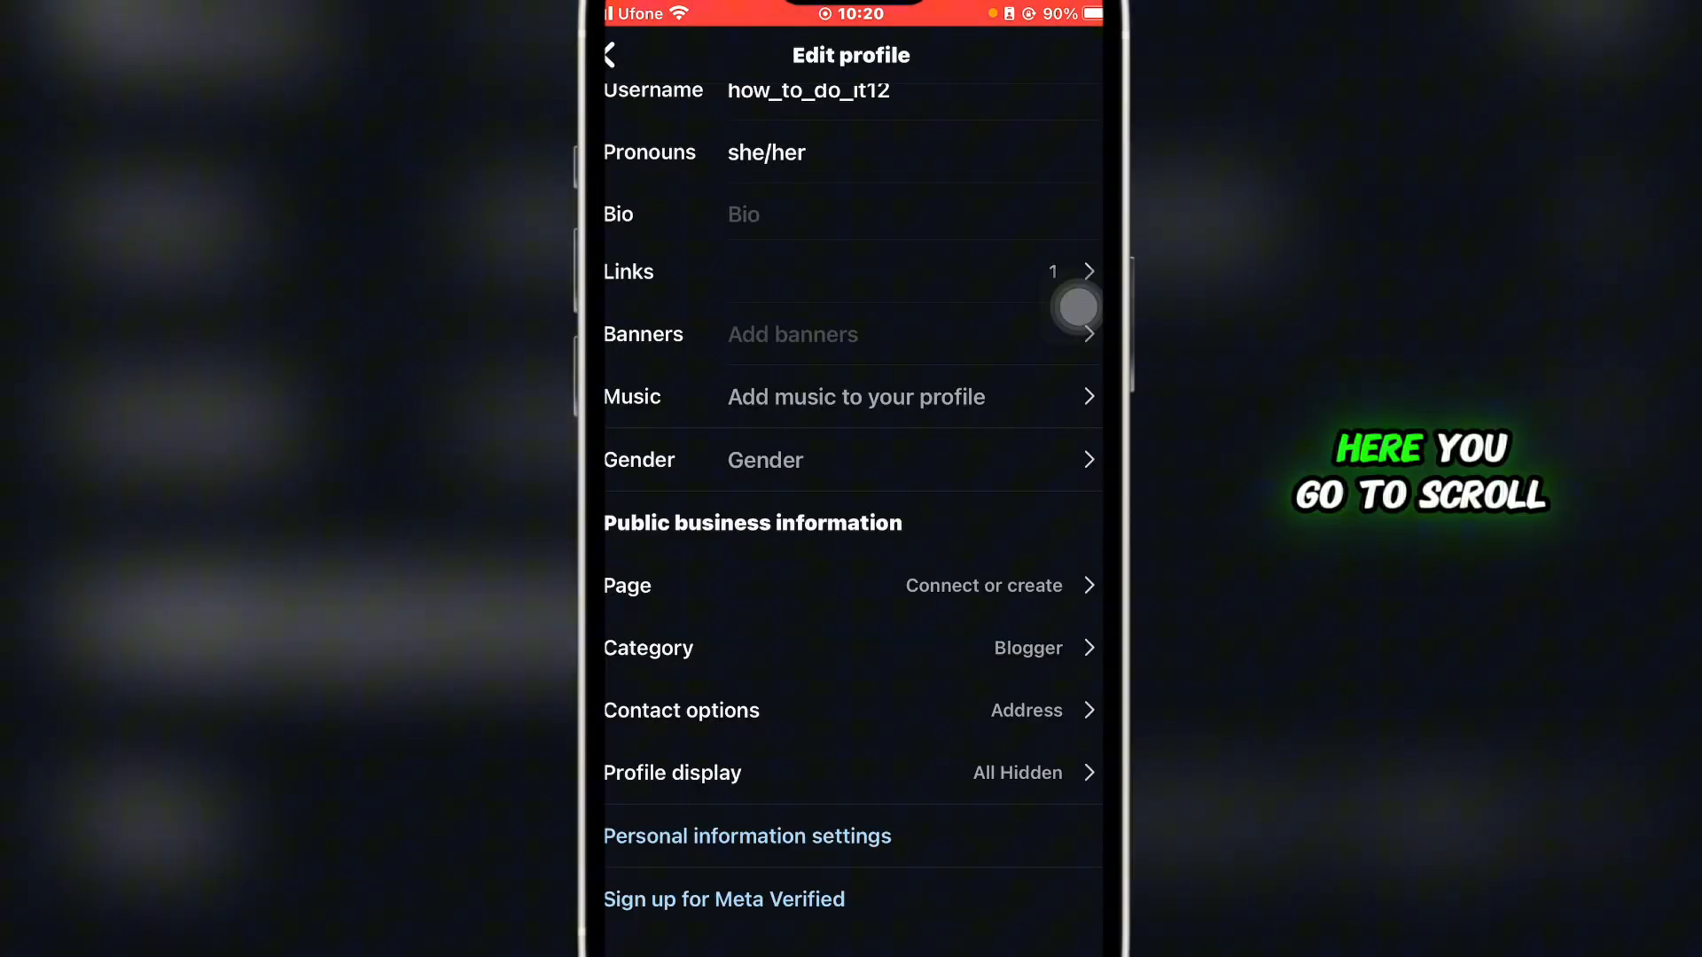
pyautogui.moveTo(787, 722)
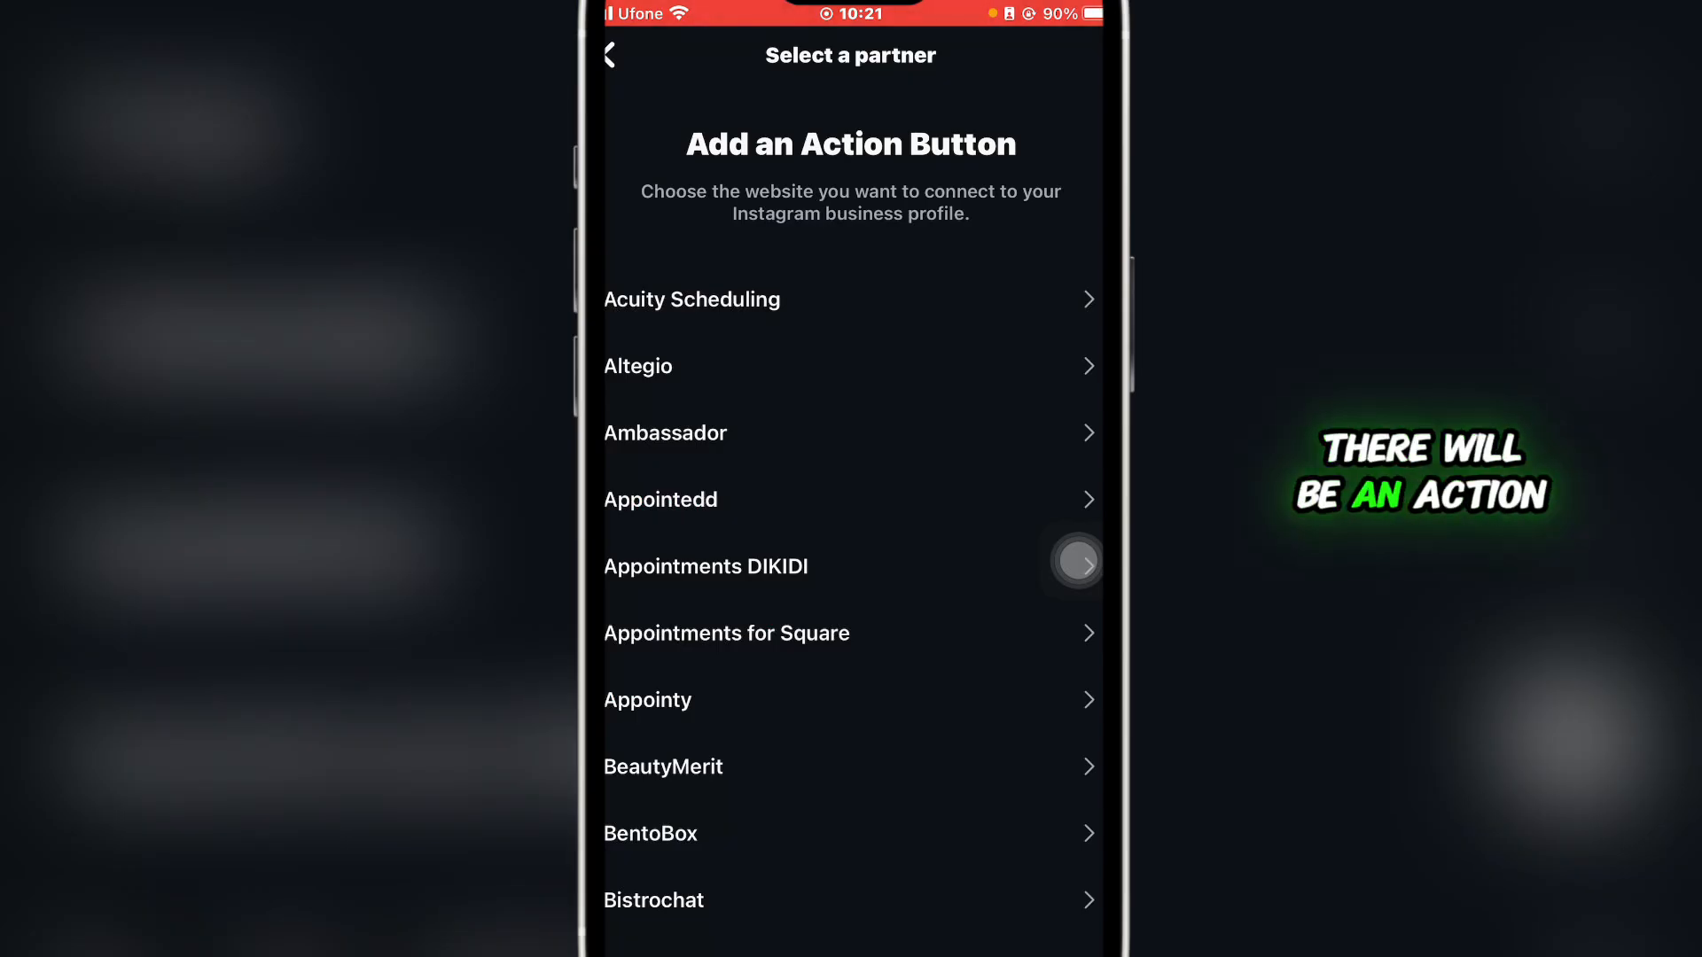
pyautogui.click(623, 55)
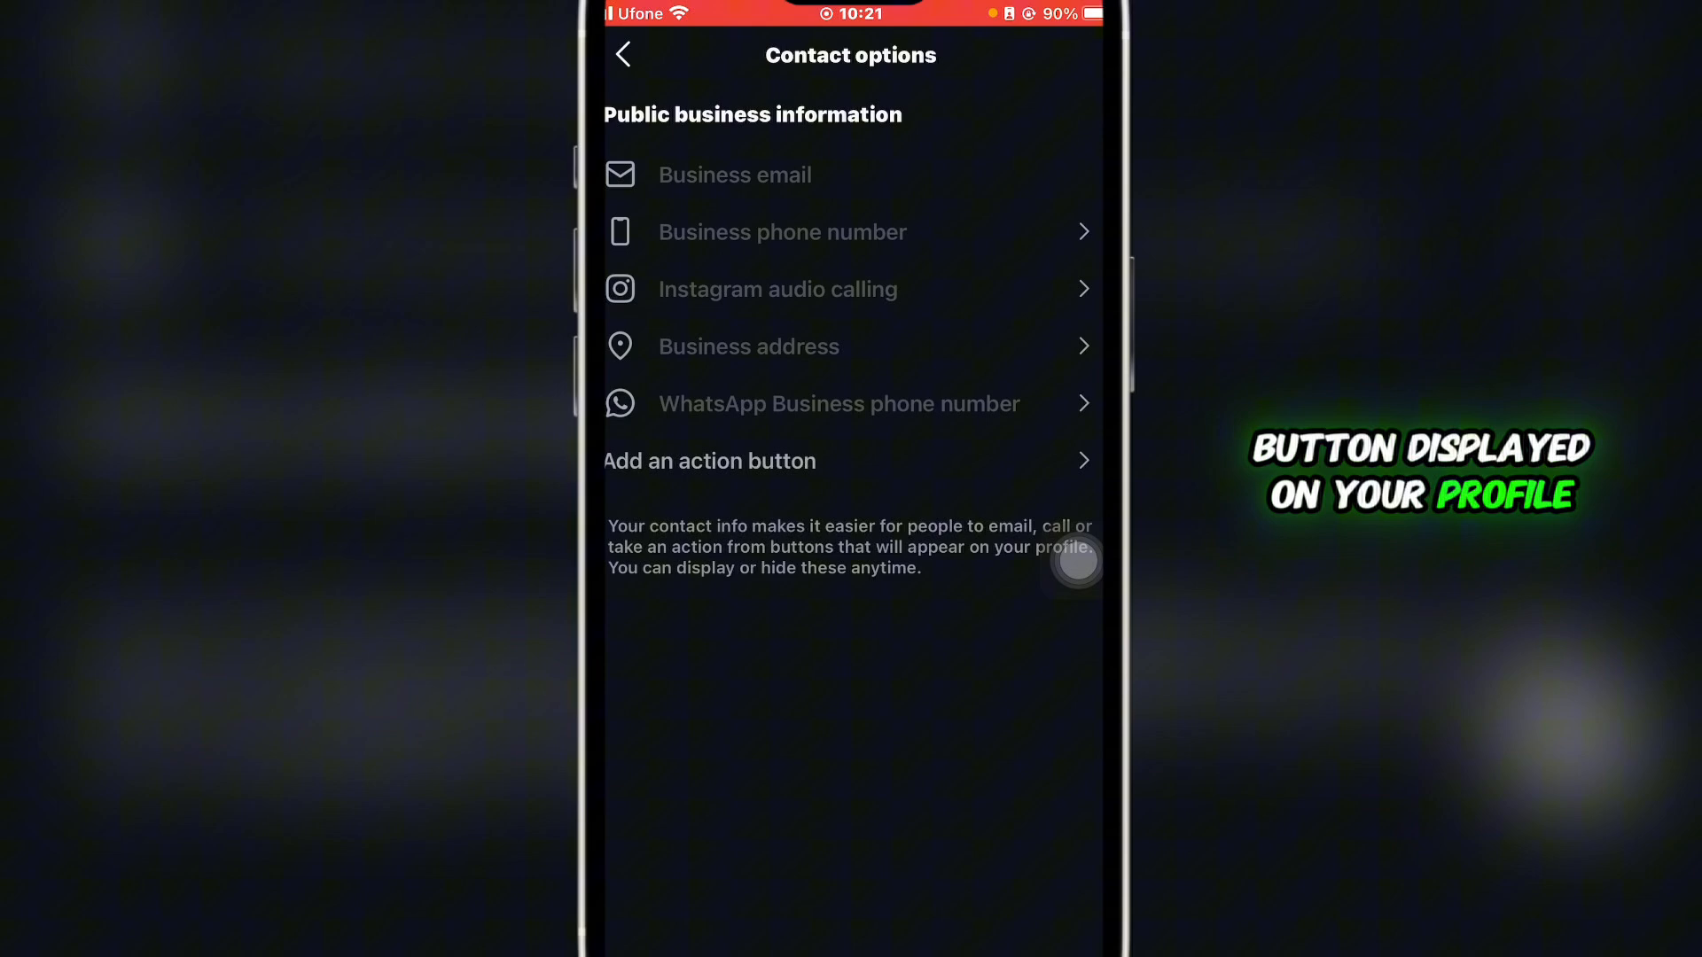
pyautogui.click(622, 55)
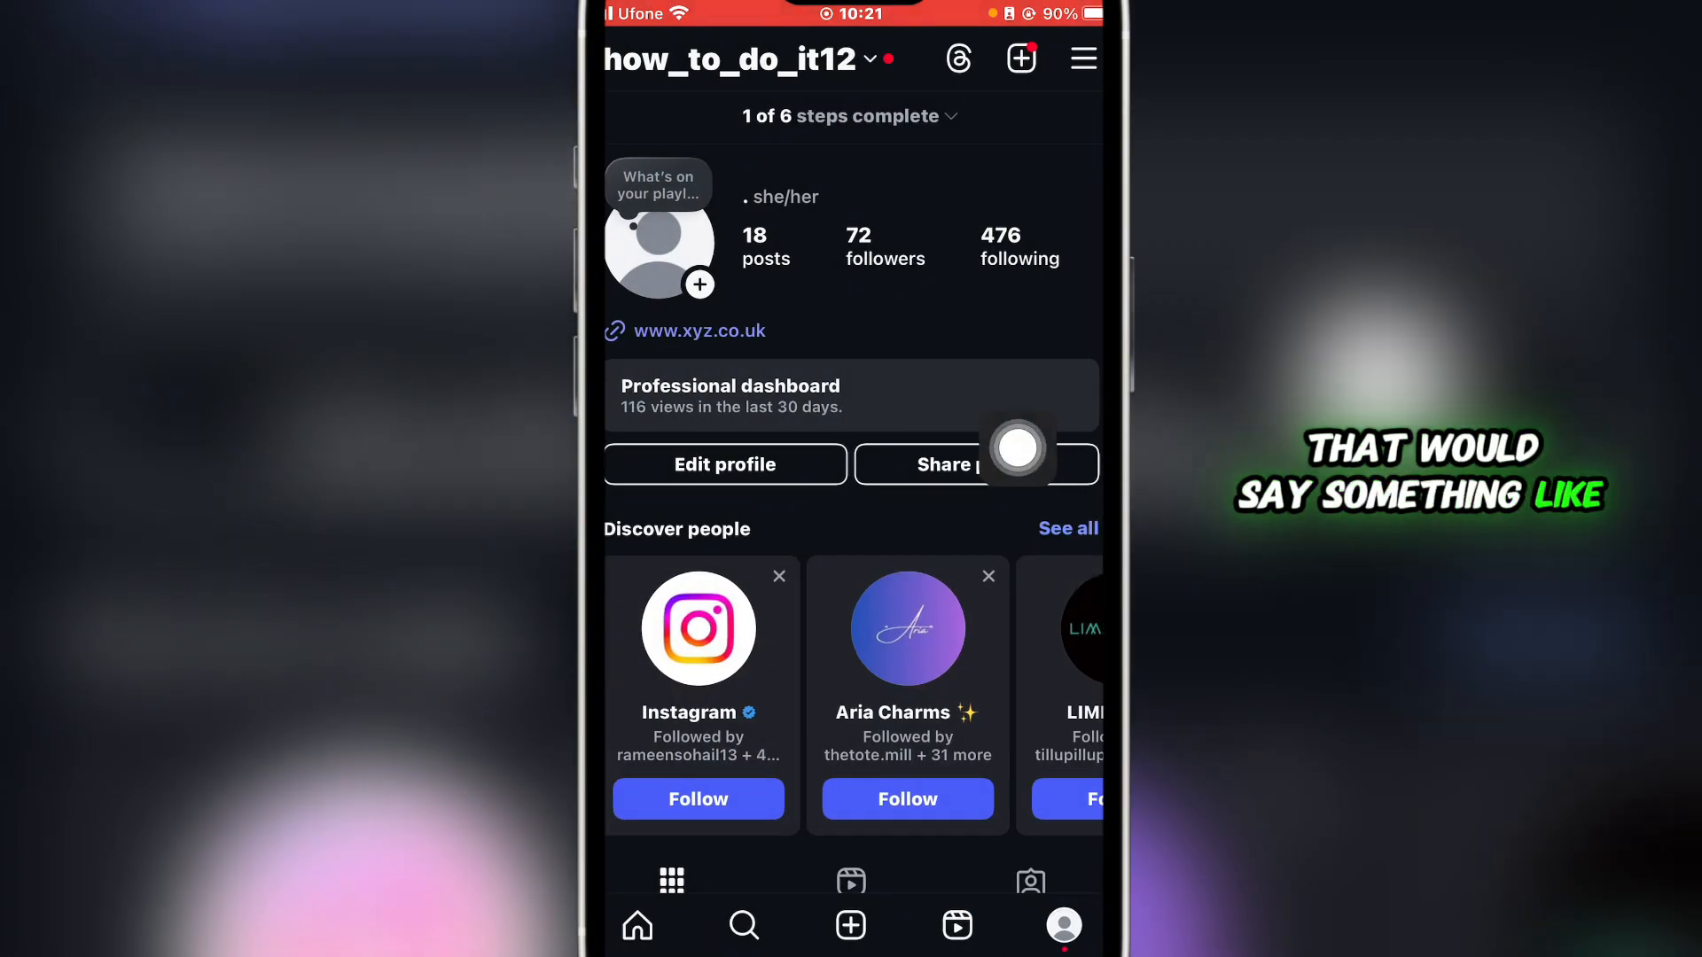